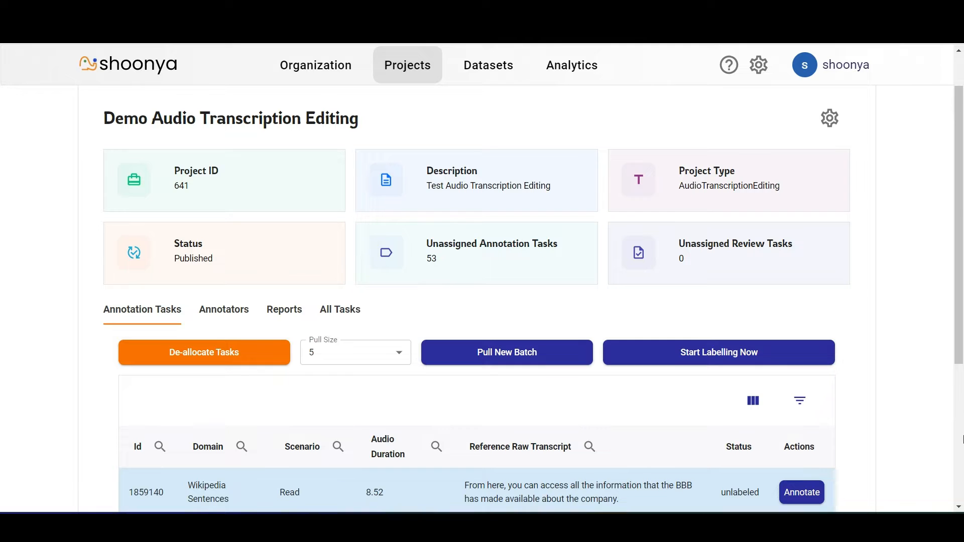
mouse_move(362, 223)
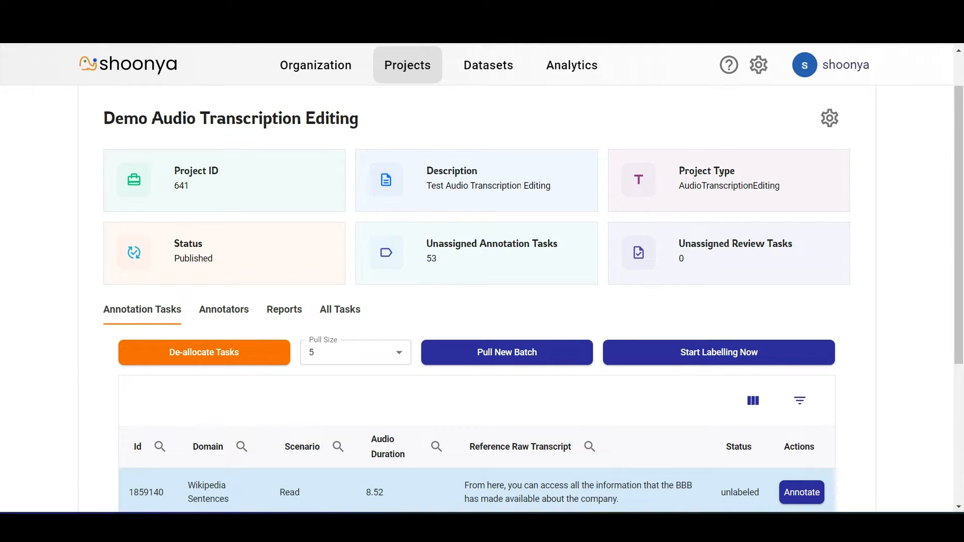
mouse_move(784, 197)
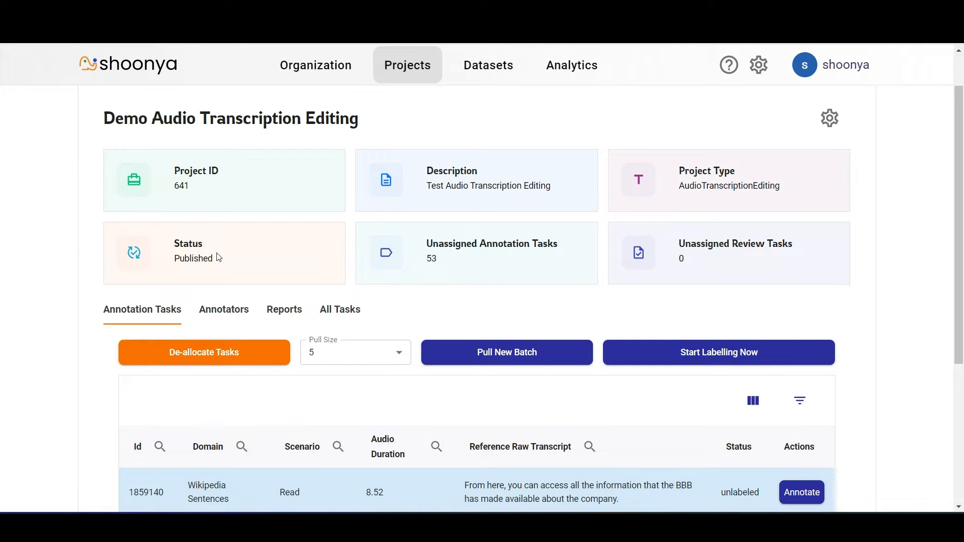
mouse_move(435, 275)
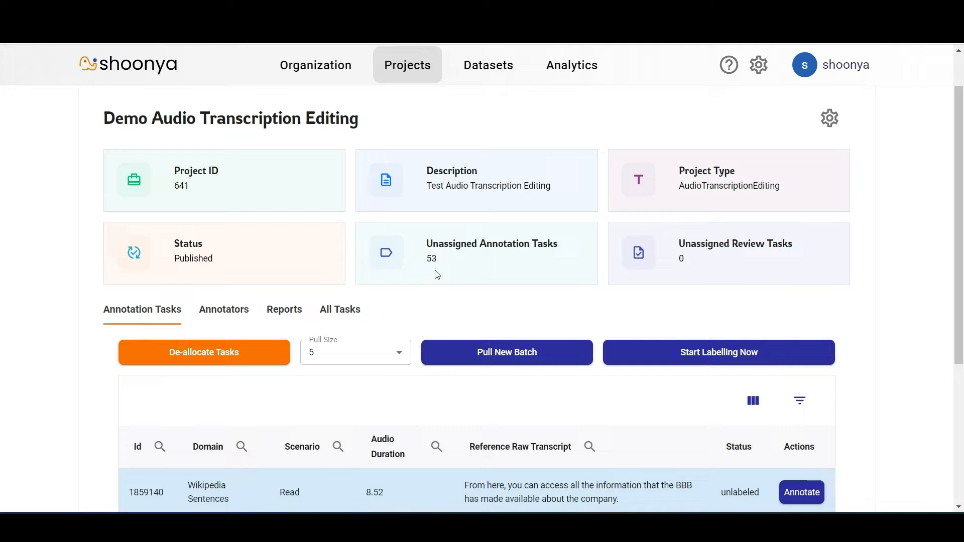
mouse_move(581, 230)
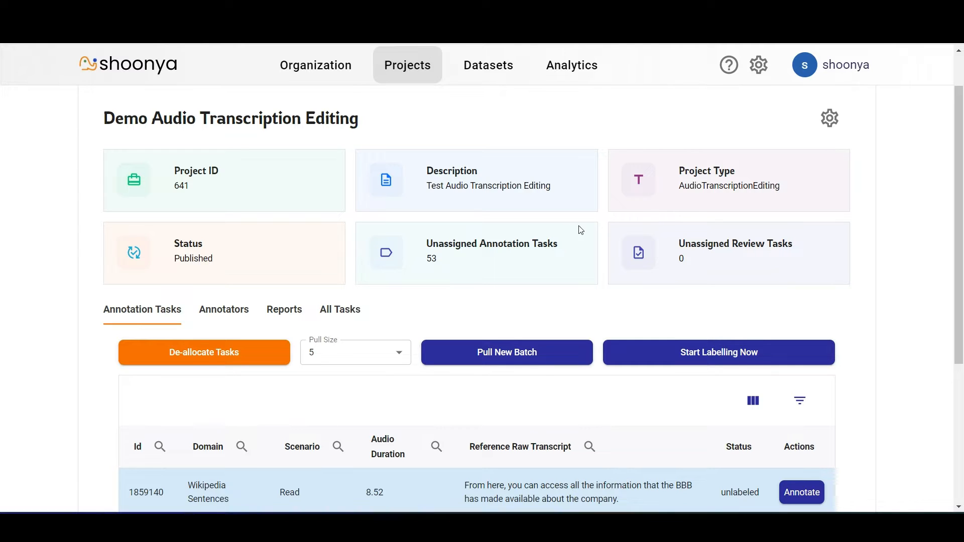
mouse_move(753, 263)
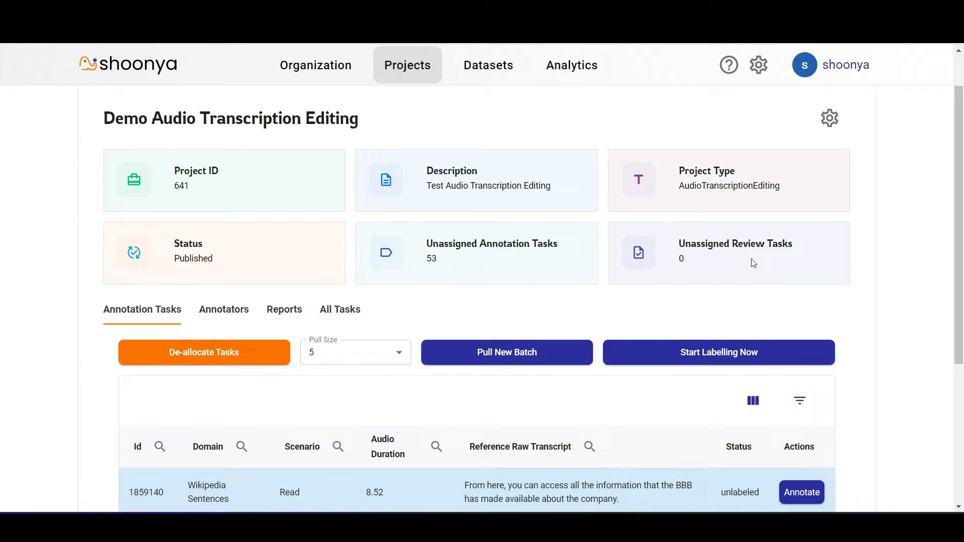
mouse_move(960, 230)
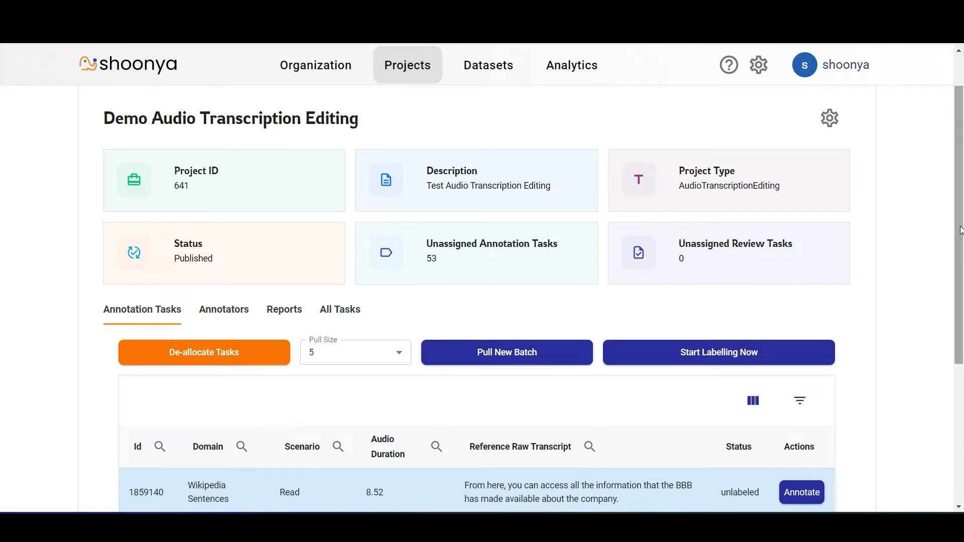
Step: Open task 1859140 in the annotation editor and briefly play then pause its audio
scroll("down", 3)
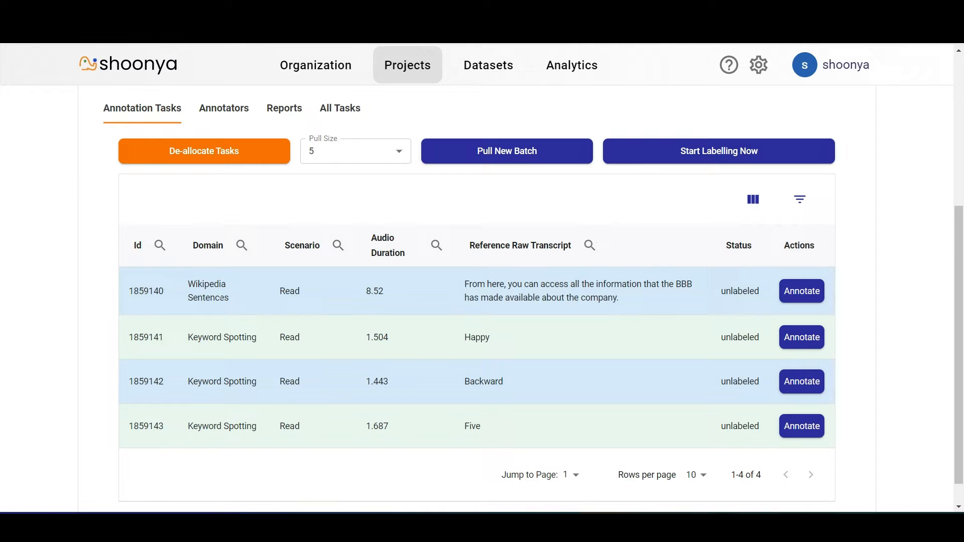
mouse_move(354, 261)
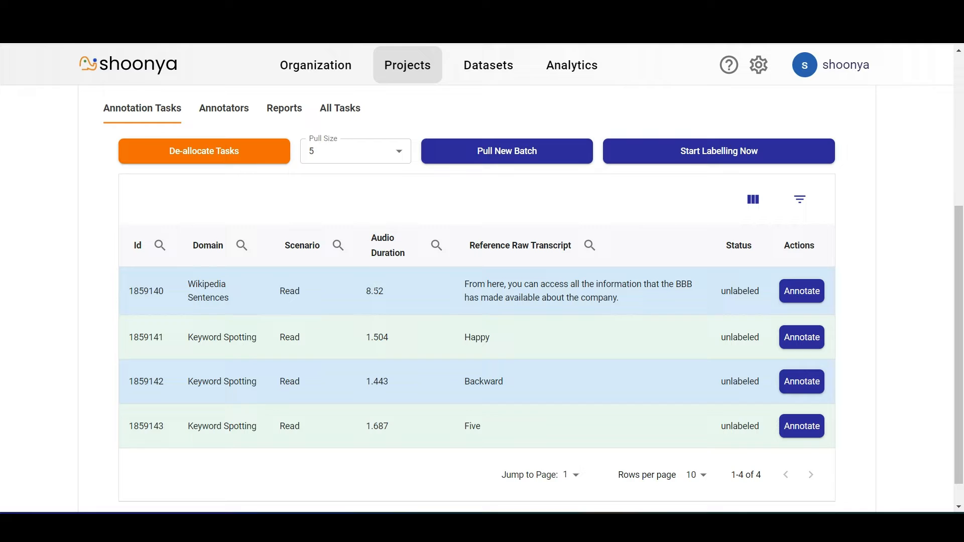
mouse_move(641, 300)
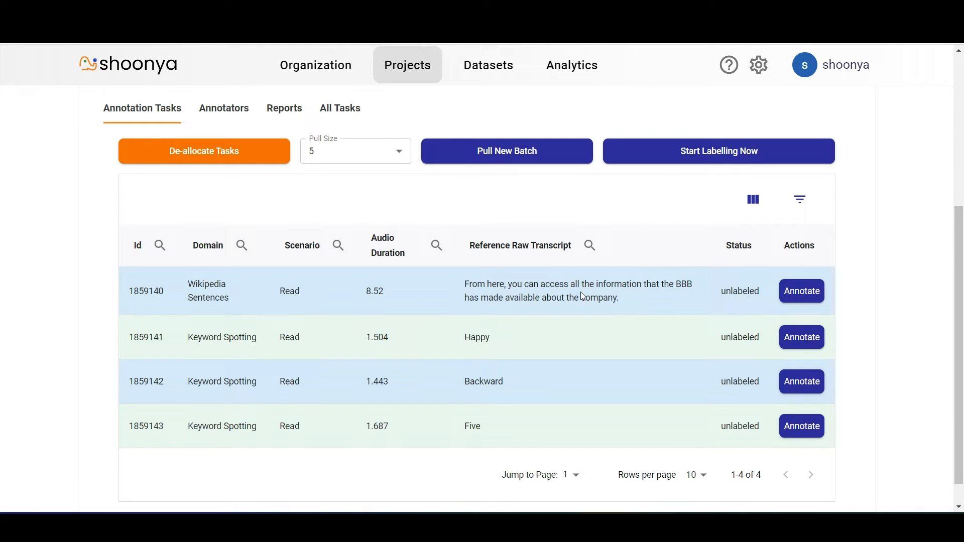
mouse_move(629, 301)
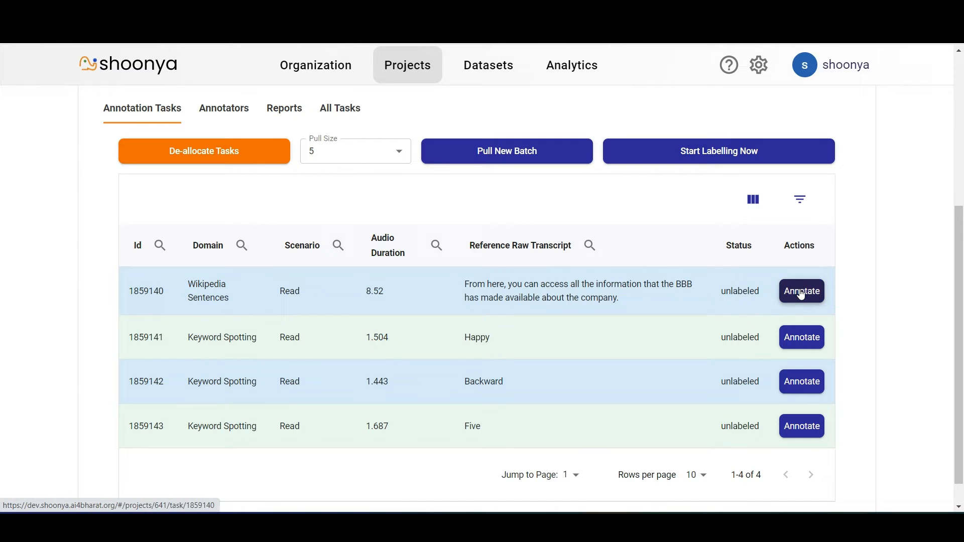
left_click(802, 291)
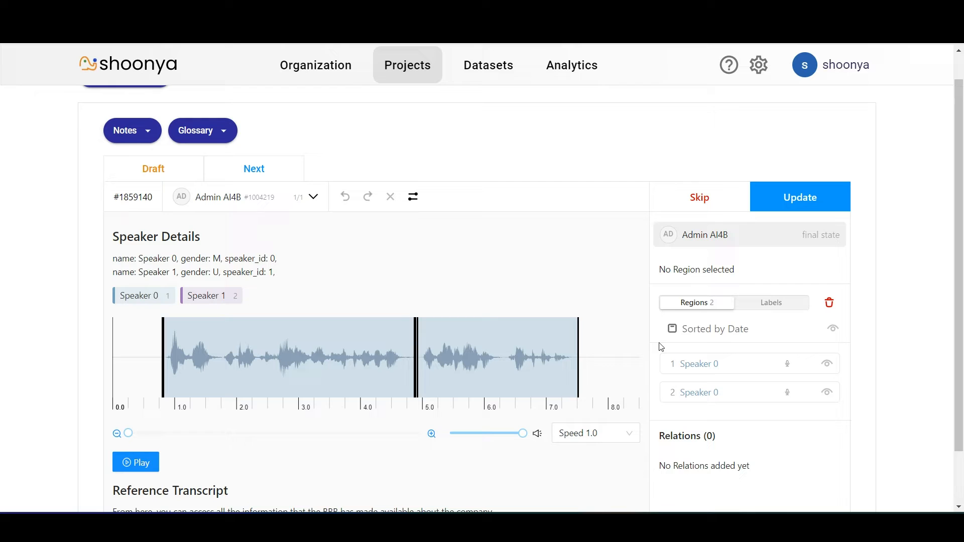
mouse_move(151, 276)
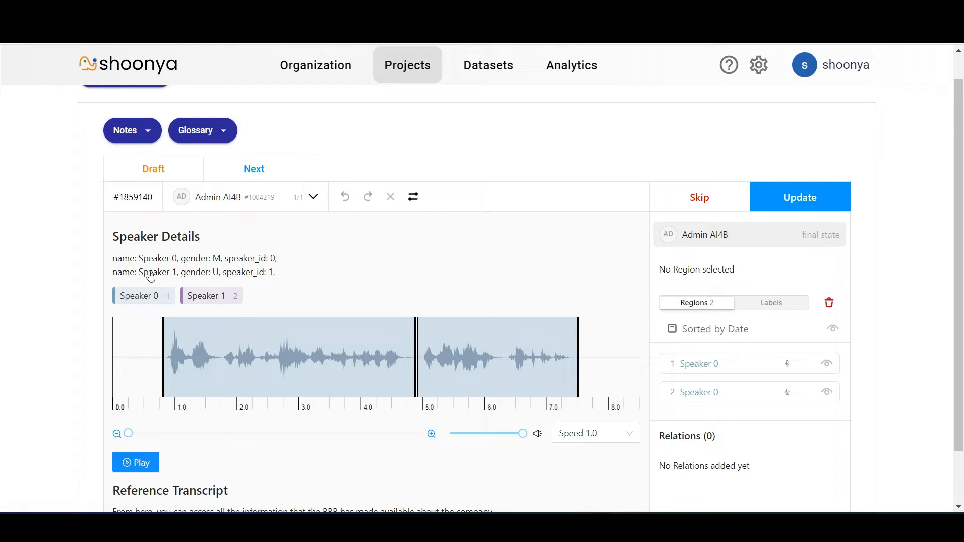
mouse_move(306, 255)
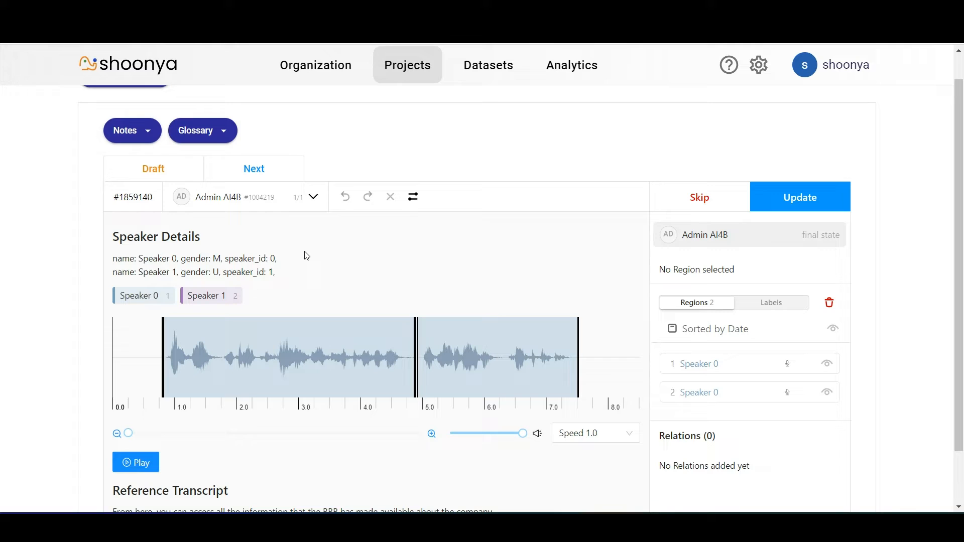
mouse_move(191, 347)
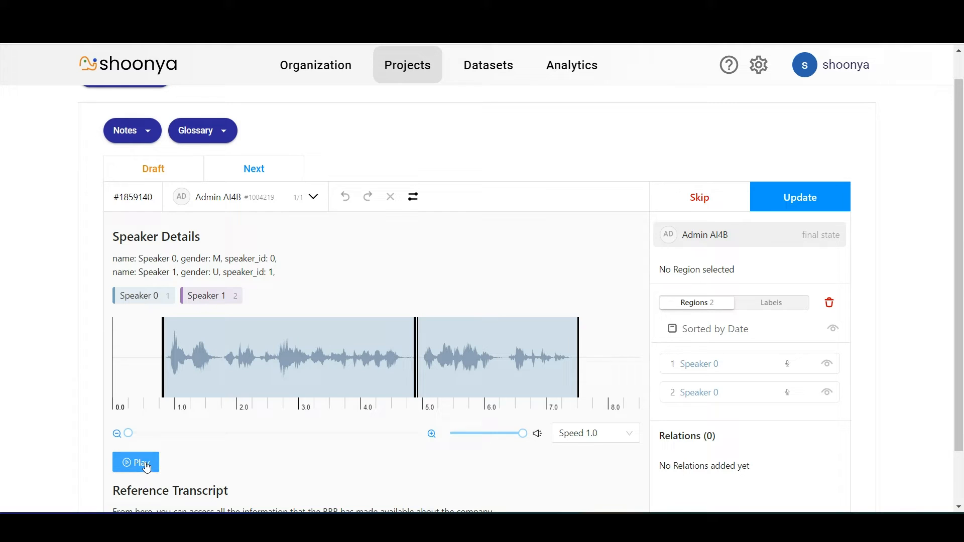
left_click(136, 462)
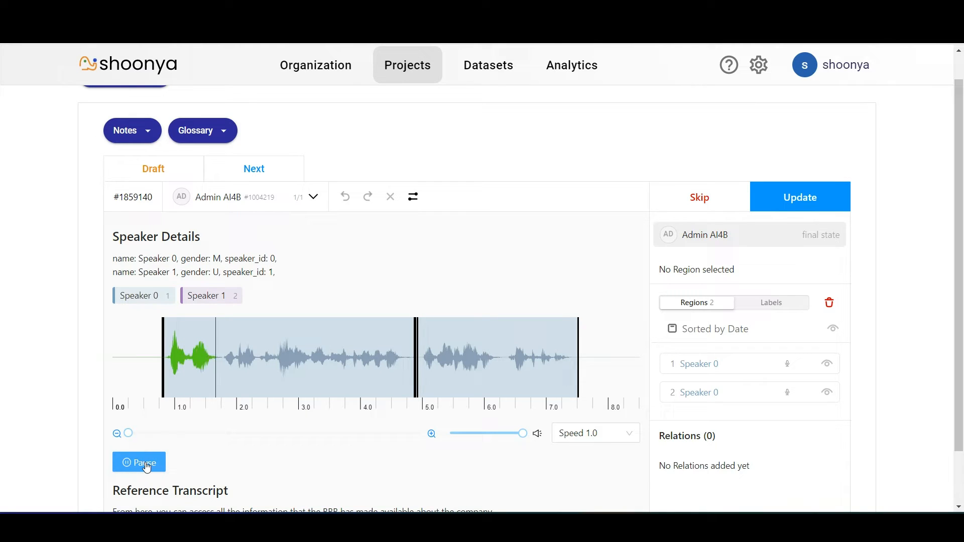
left_click(139, 462)
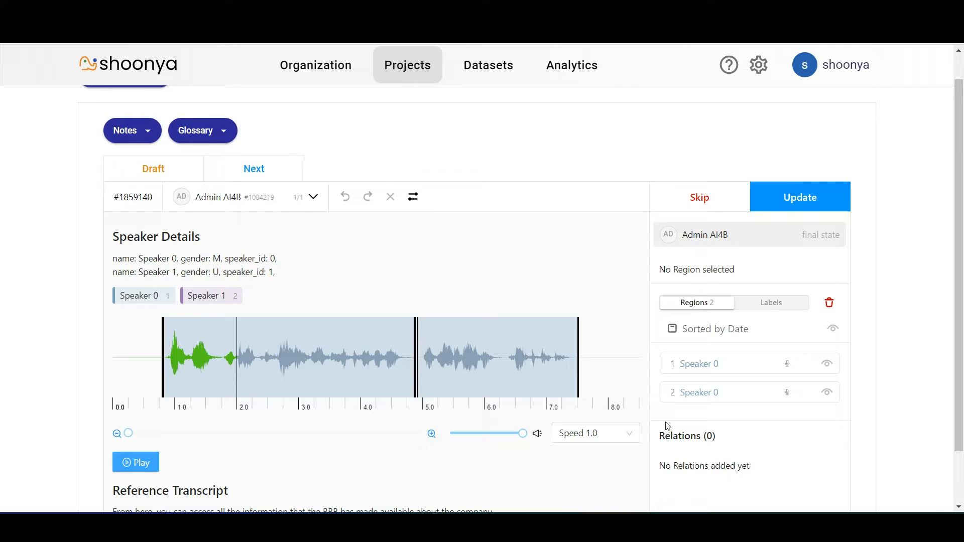
left_click(594, 433)
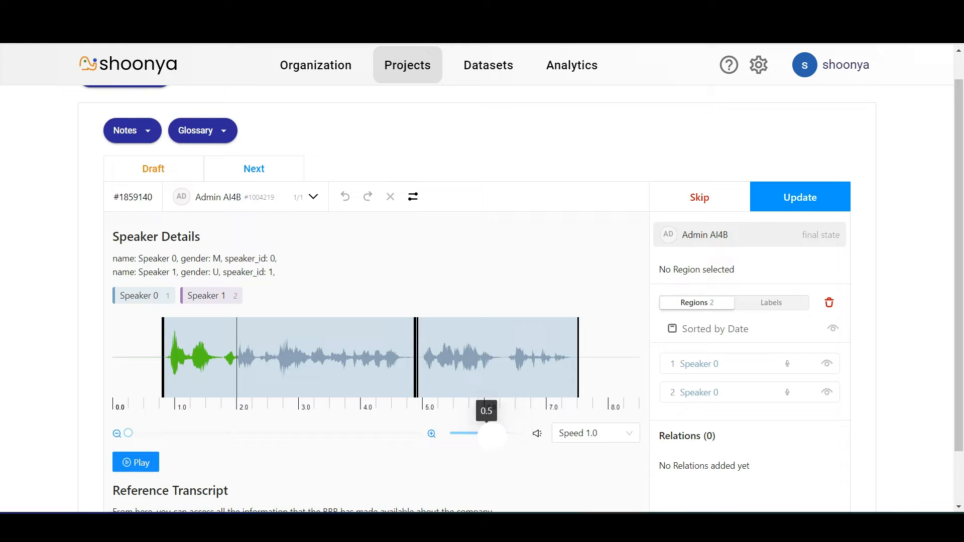
scroll("down", 3)
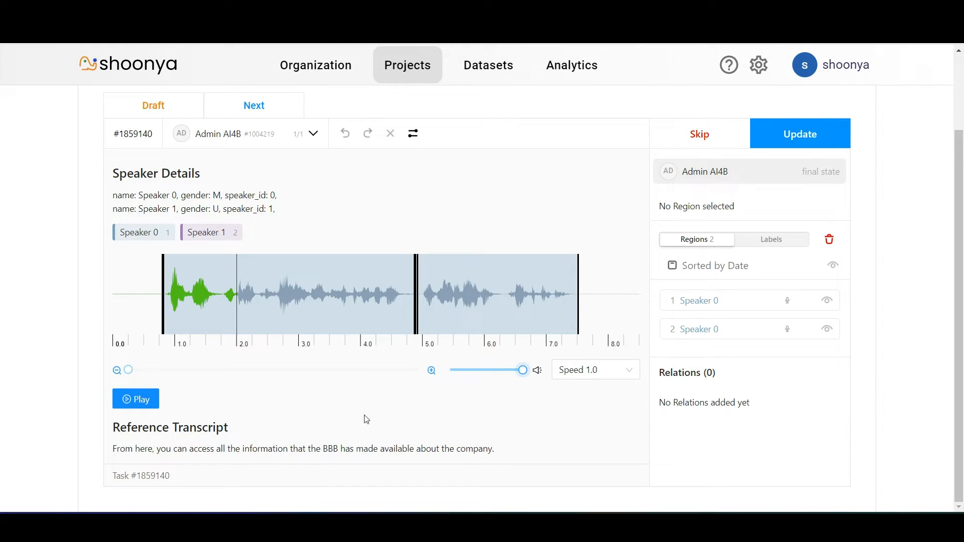
mouse_move(311, 441)
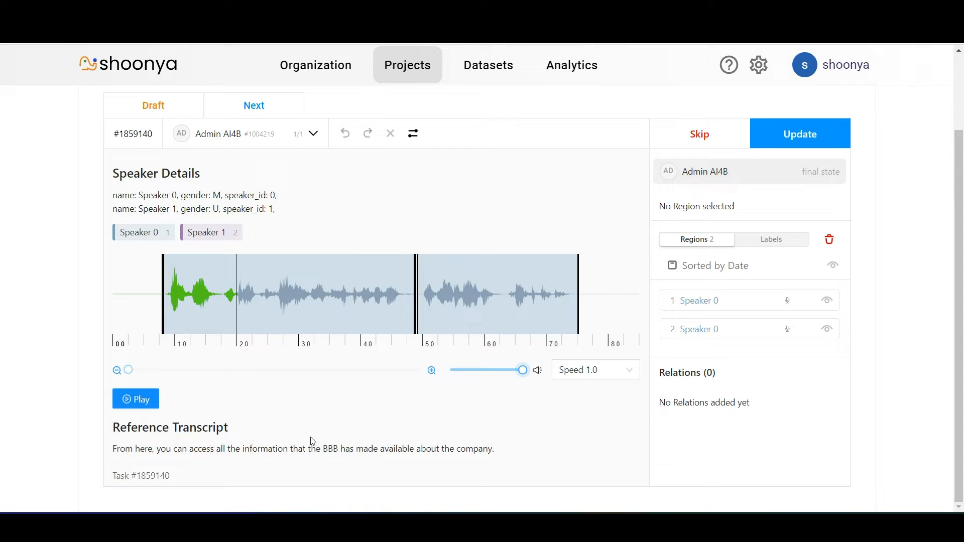
mouse_move(118, 187)
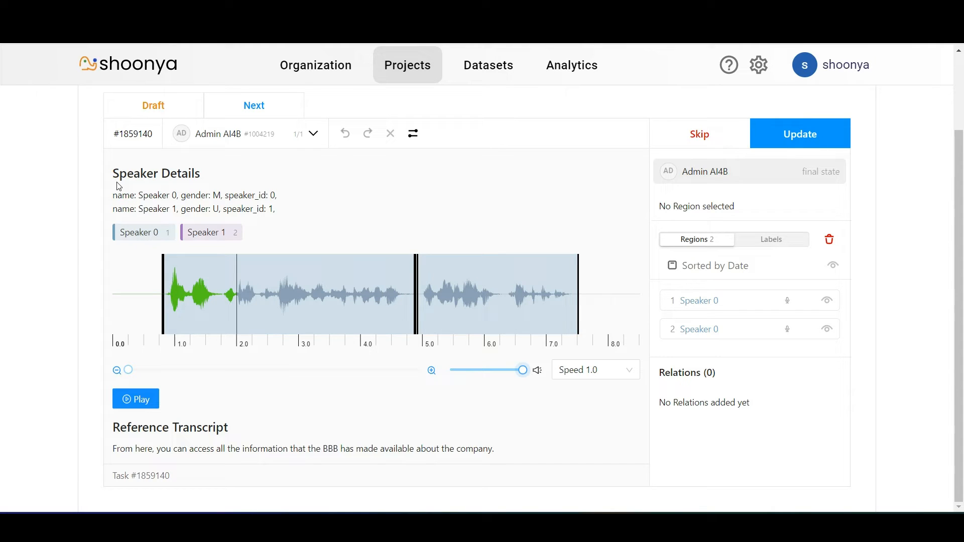
mouse_move(196, 235)
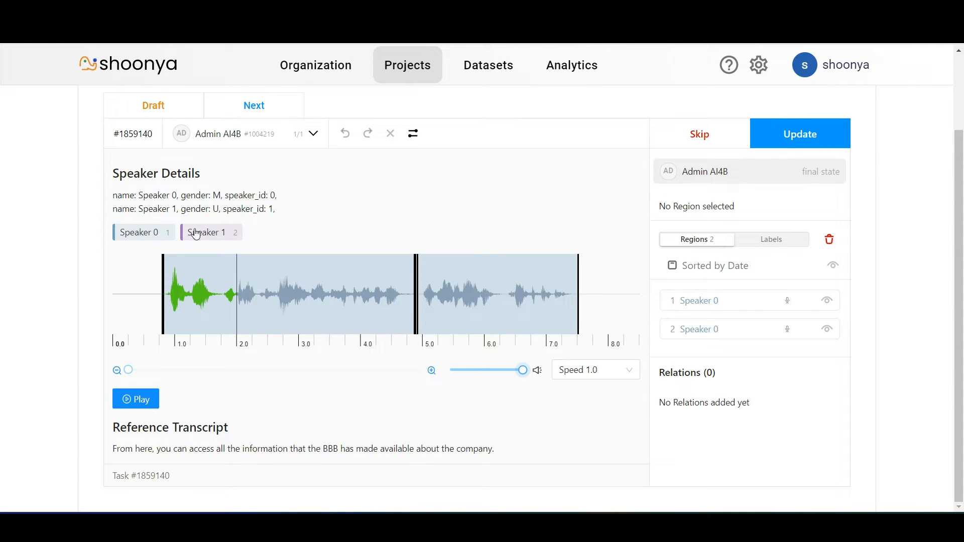
mouse_move(277, 238)
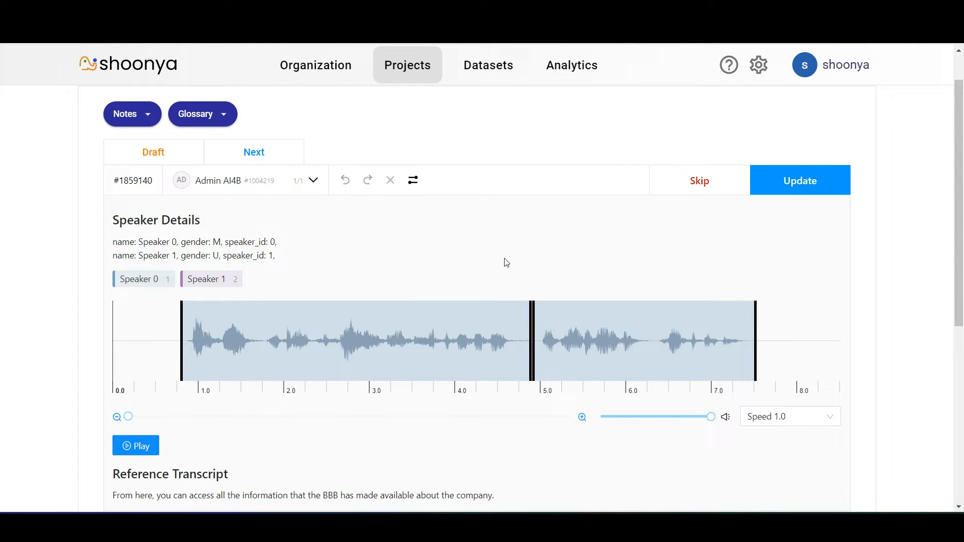
mouse_move(291, 302)
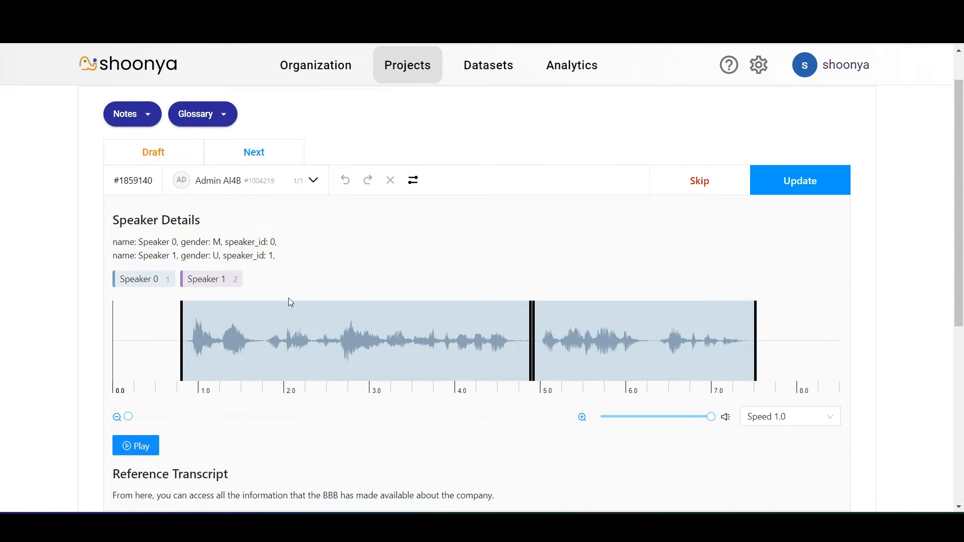
mouse_move(355, 285)
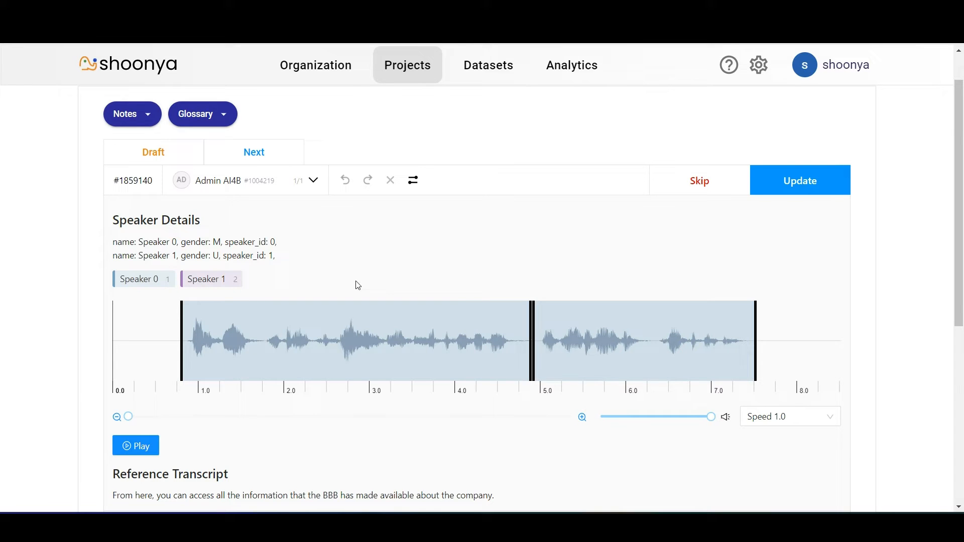
mouse_move(471, 253)
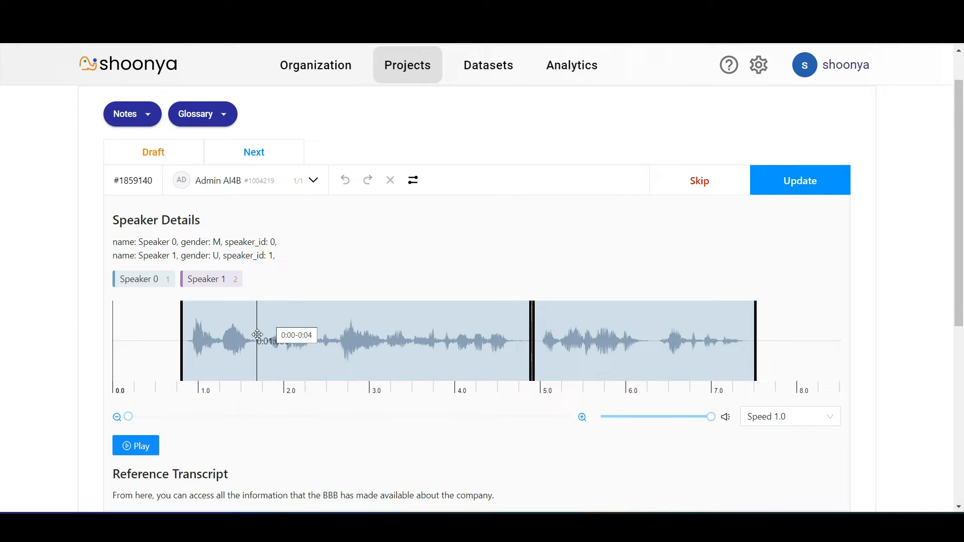
Step: Scroll down to the empty transcription field of the first Speaker 0 region
scroll("down", 3)
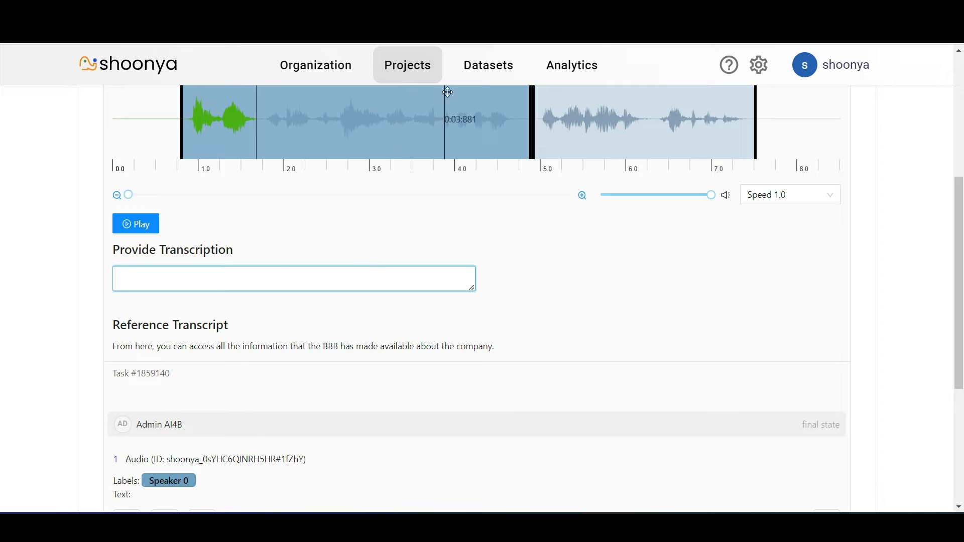
Step: Replay the first region's audio from about 2.1 seconds, then pause
left_click(293, 278)
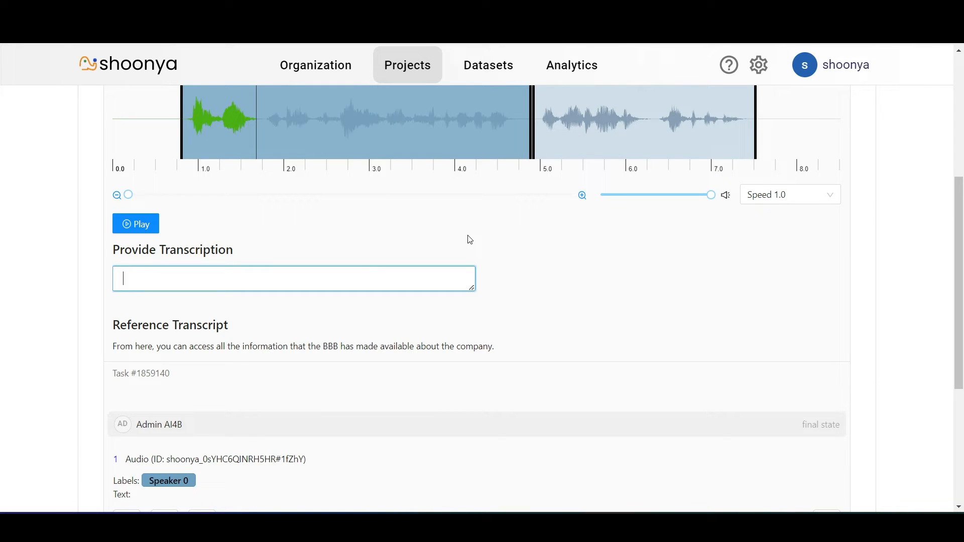
mouse_move(296, 139)
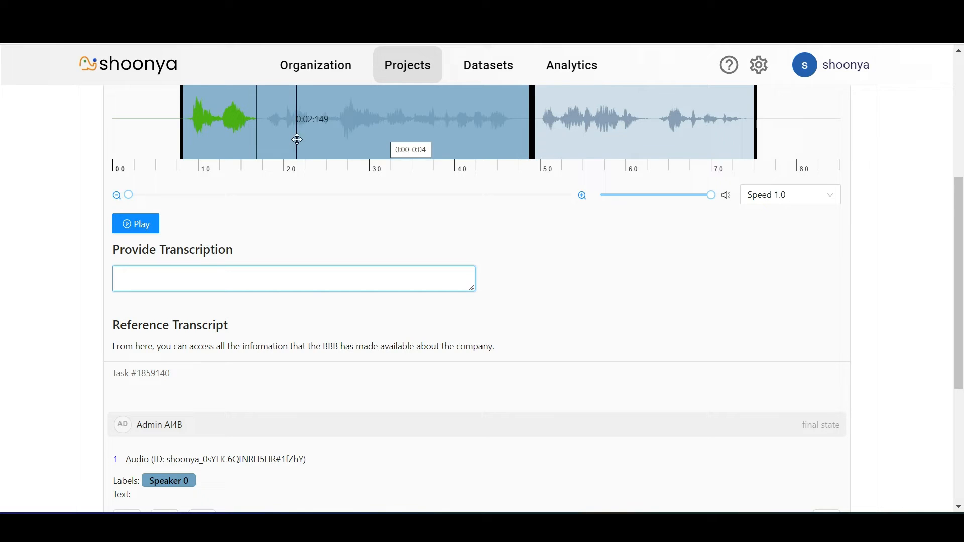
left_click(293, 278)
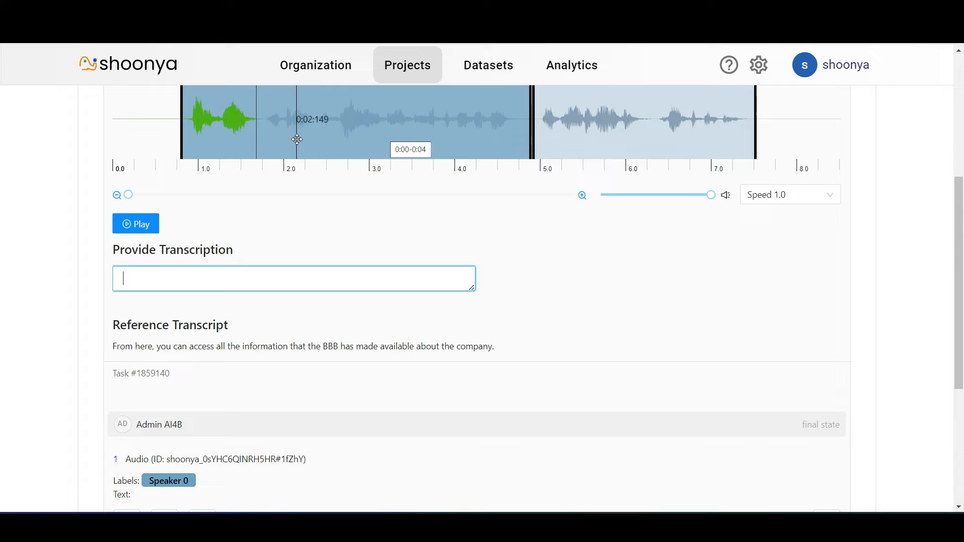
left_click(135, 223)
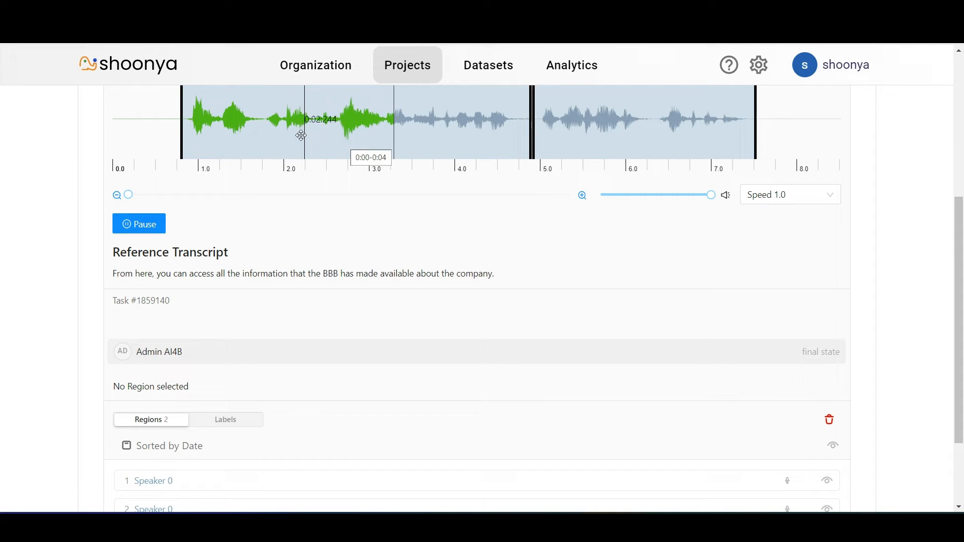
left_click(138, 223)
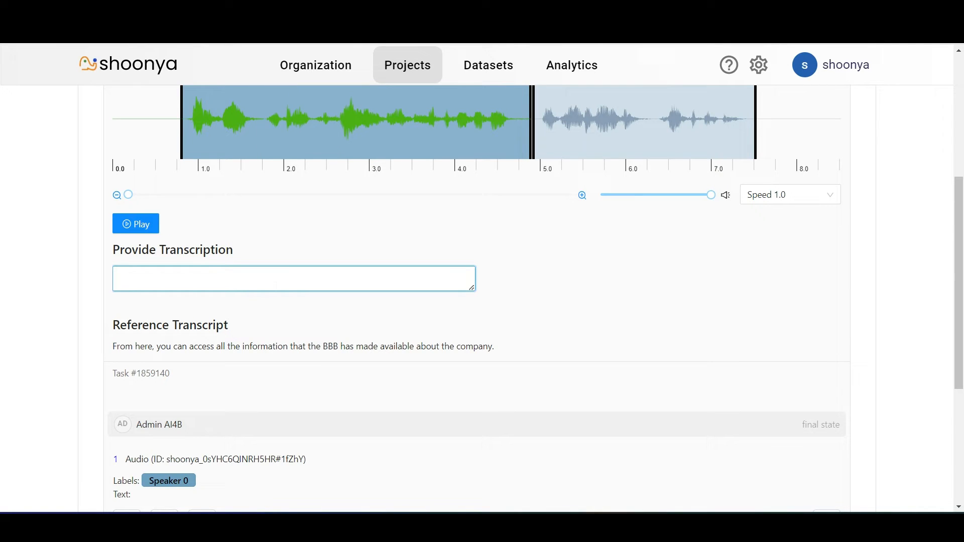
Step: Transcribe the first region as "From here, you can access all the information that the BBB"
type("From he")
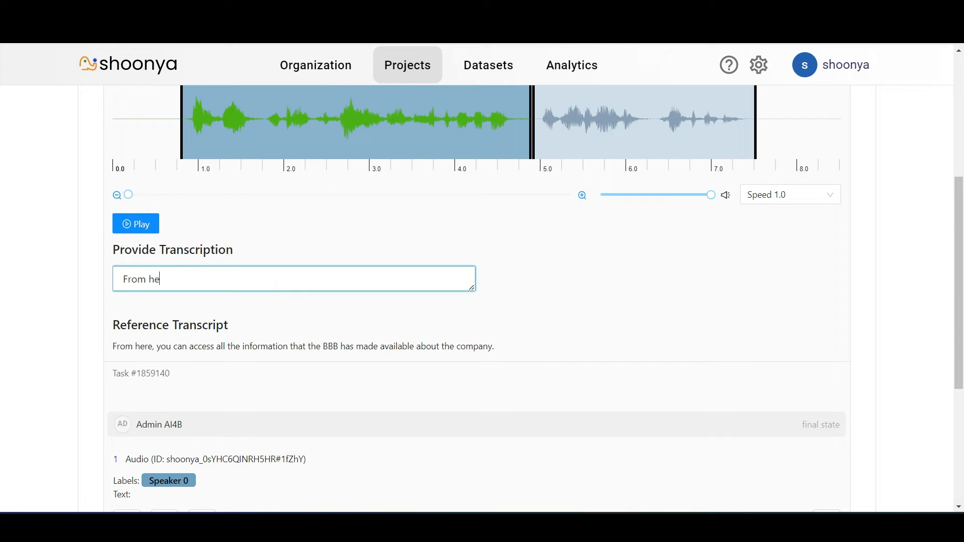
type("re, you ca")
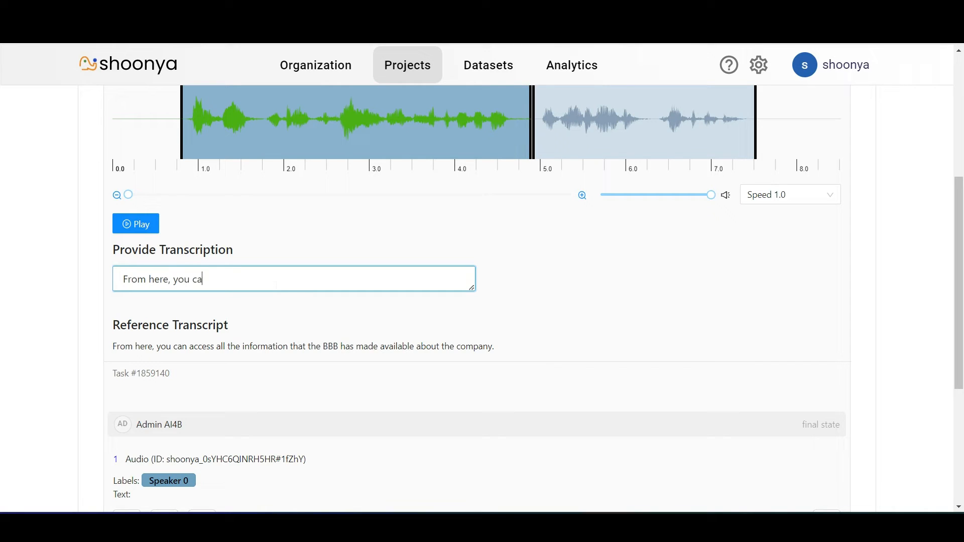
type("n access all t")
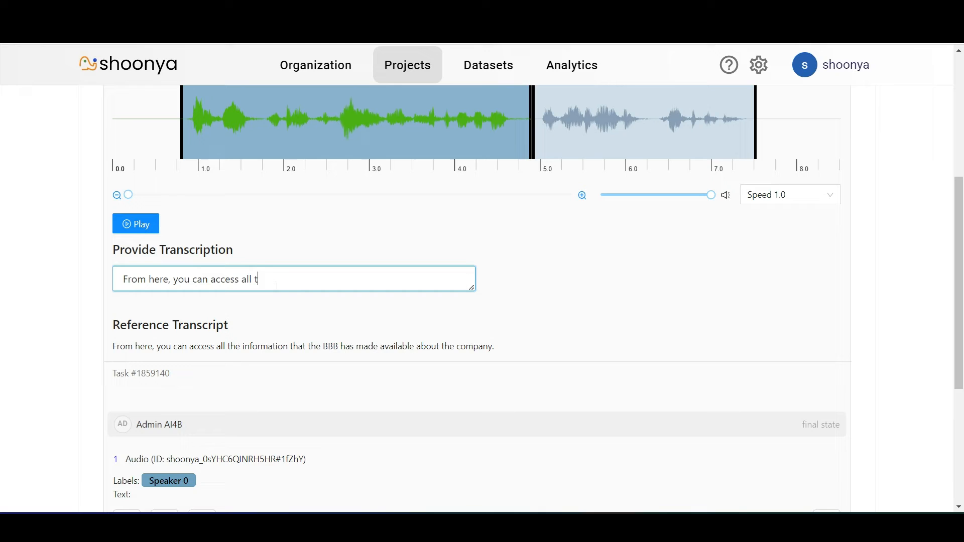
type("he information that the BBB")
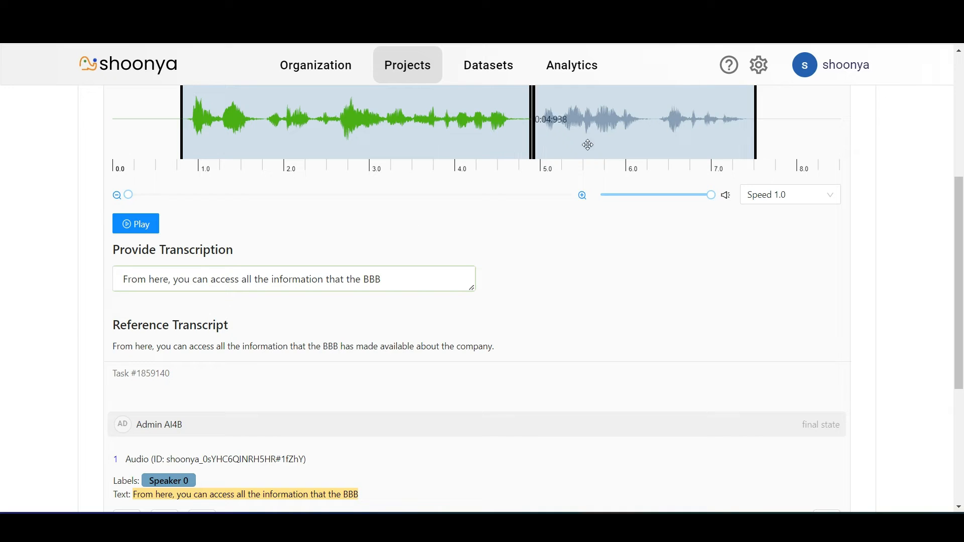
left_click(135, 223)
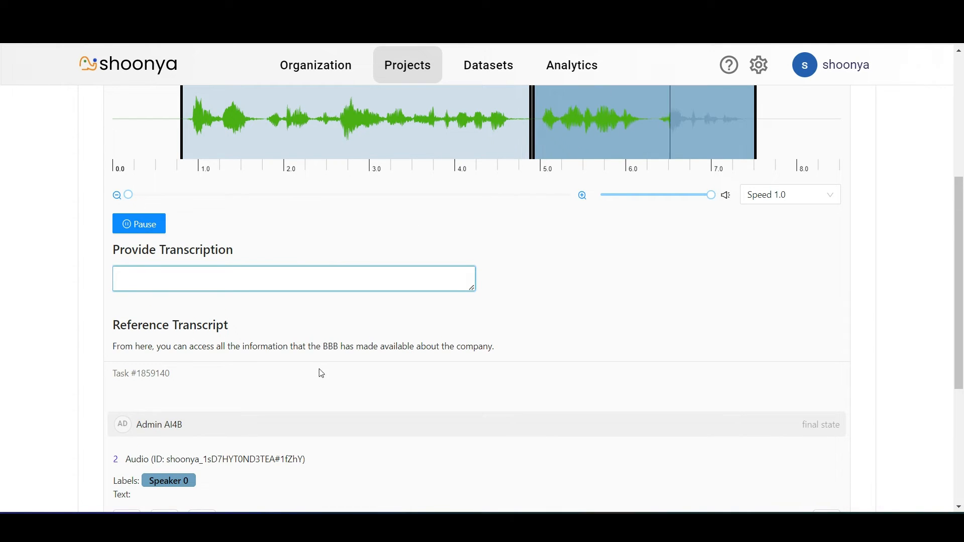
Step: Pause playback and enter "has made available about the company." for the second region
left_click(139, 223)
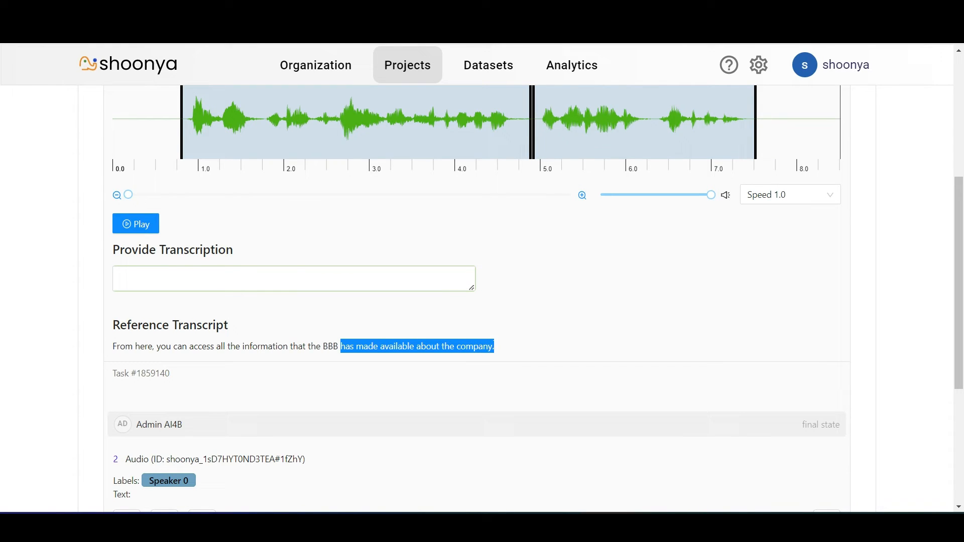
type("has made available about the company.")
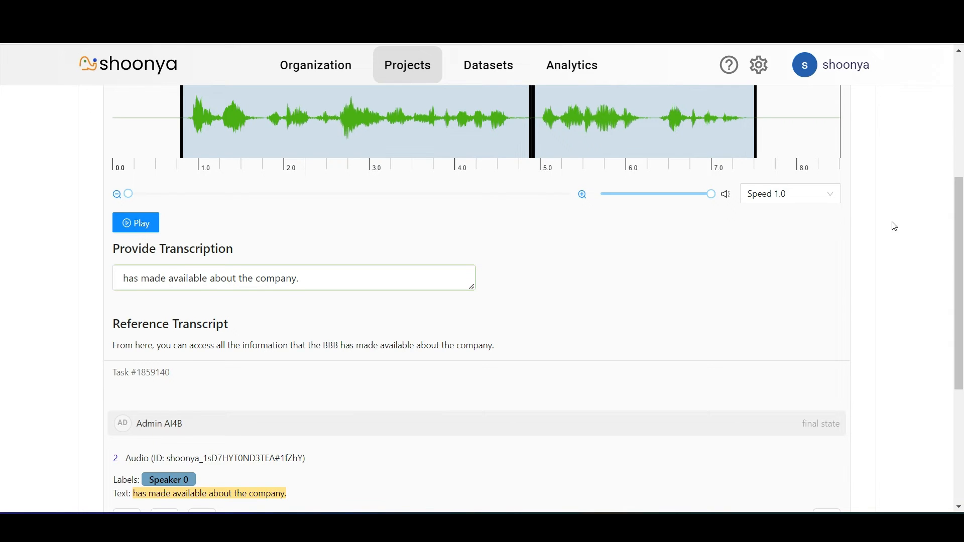
scroll("up", 3)
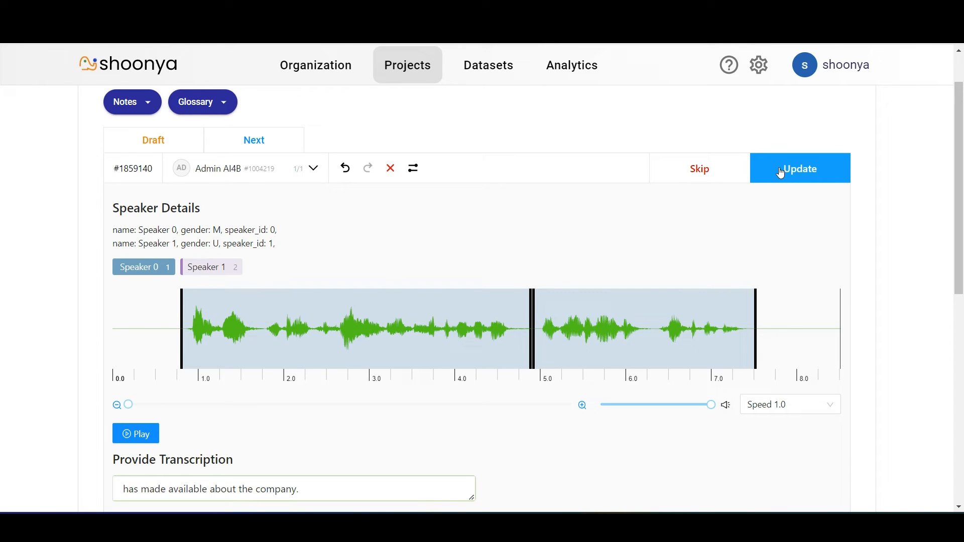
mouse_move(709, 178)
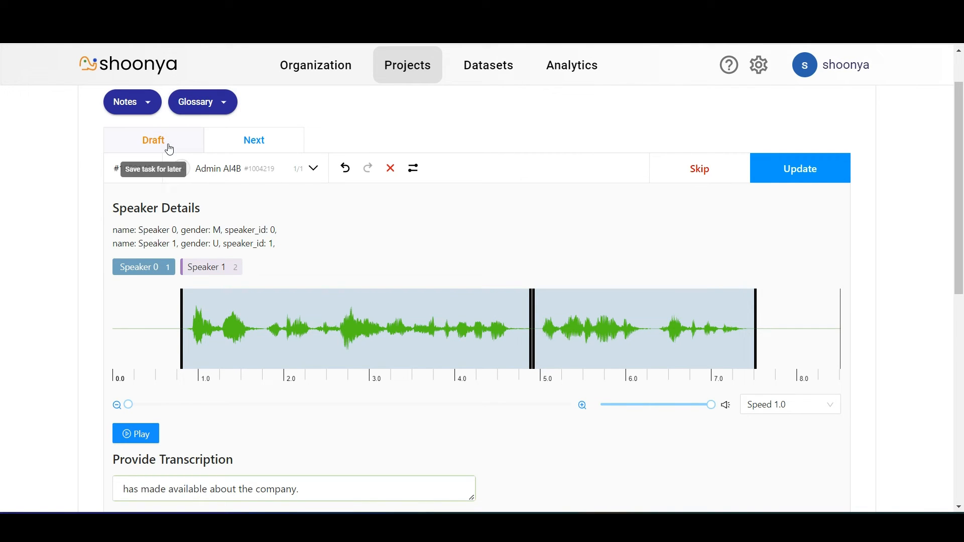
mouse_move(268, 128)
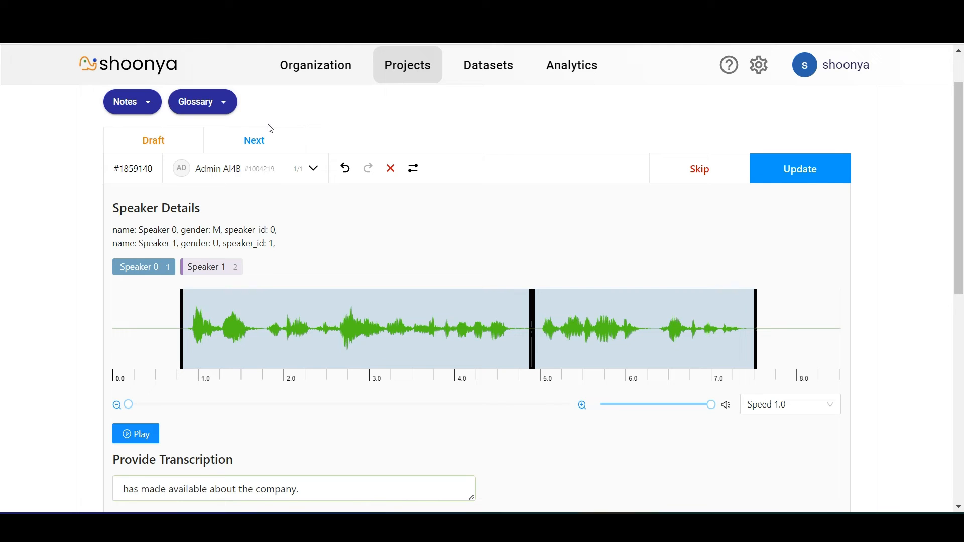
mouse_move(253, 140)
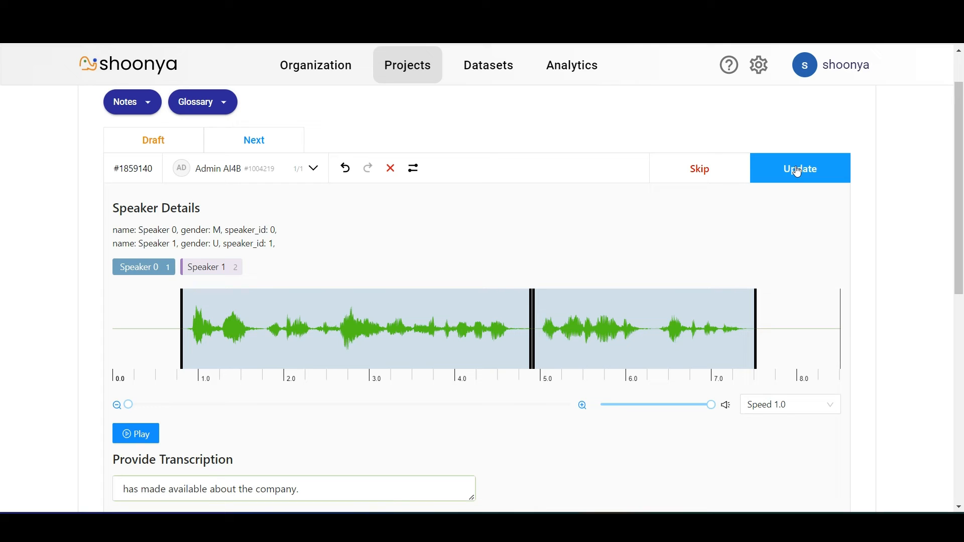
Step: Submit the transcribed task with Update and let the page reload
left_click(800, 168)
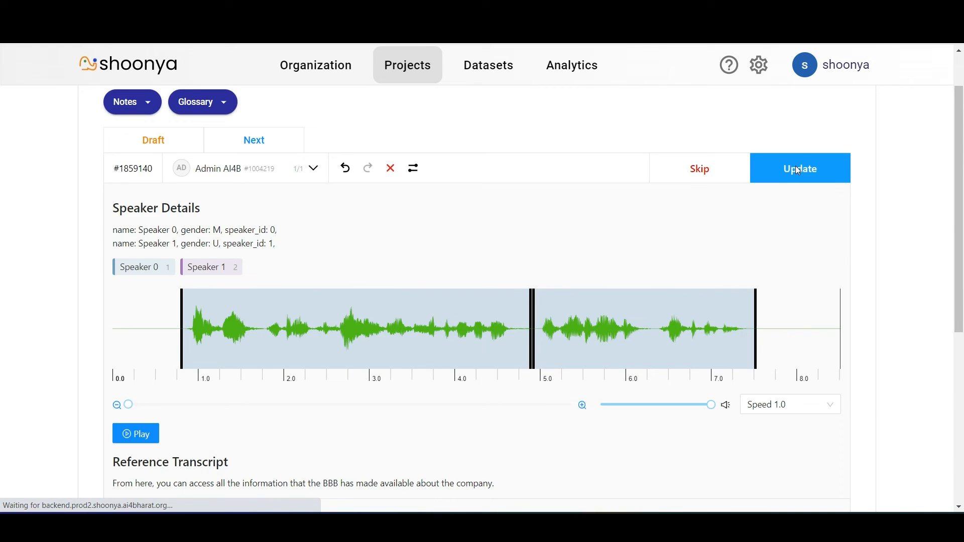
left_click(800, 168)
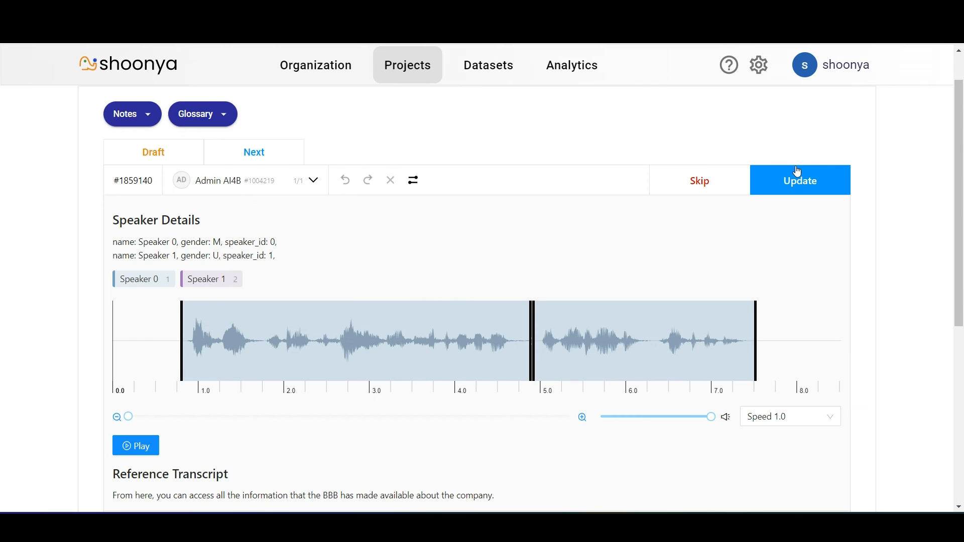
scroll("down", 3)
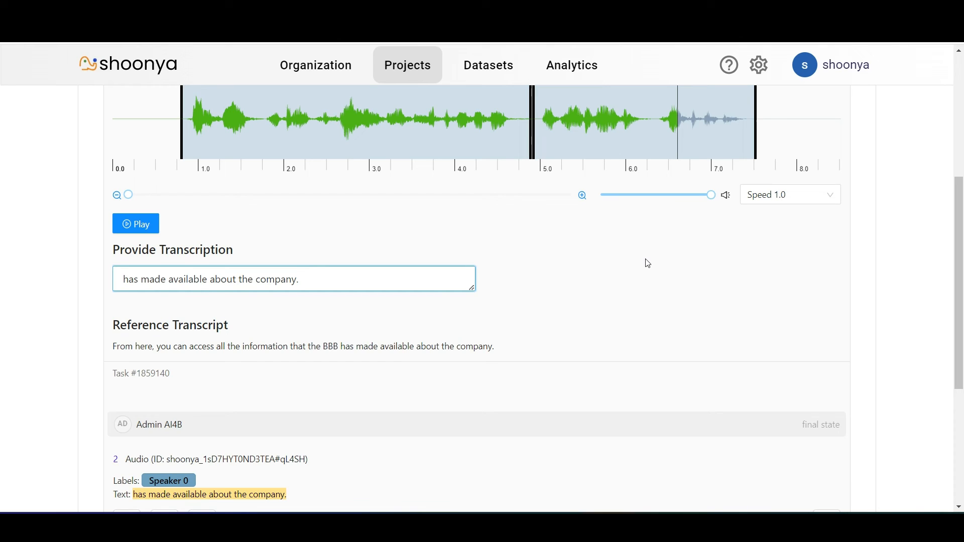
left_click(293, 279)
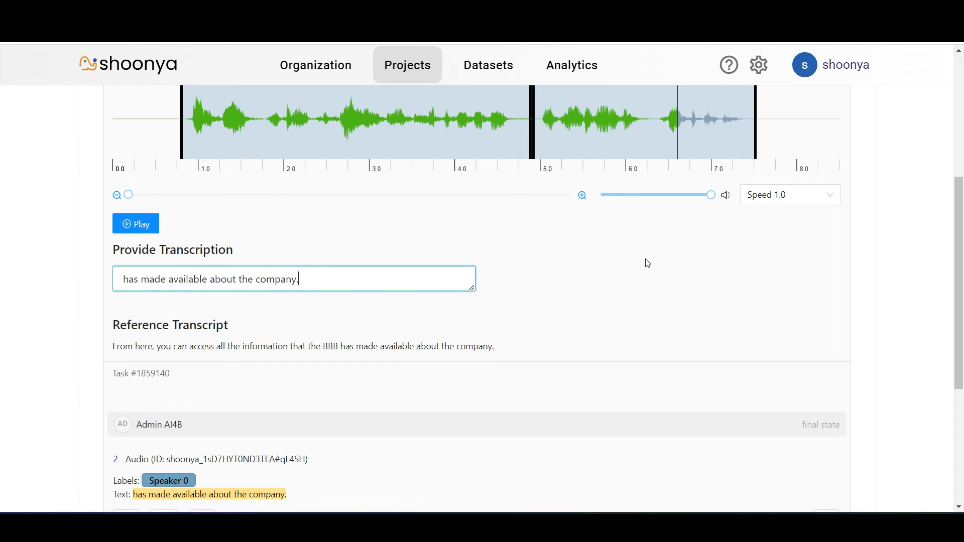
mouse_move(741, 282)
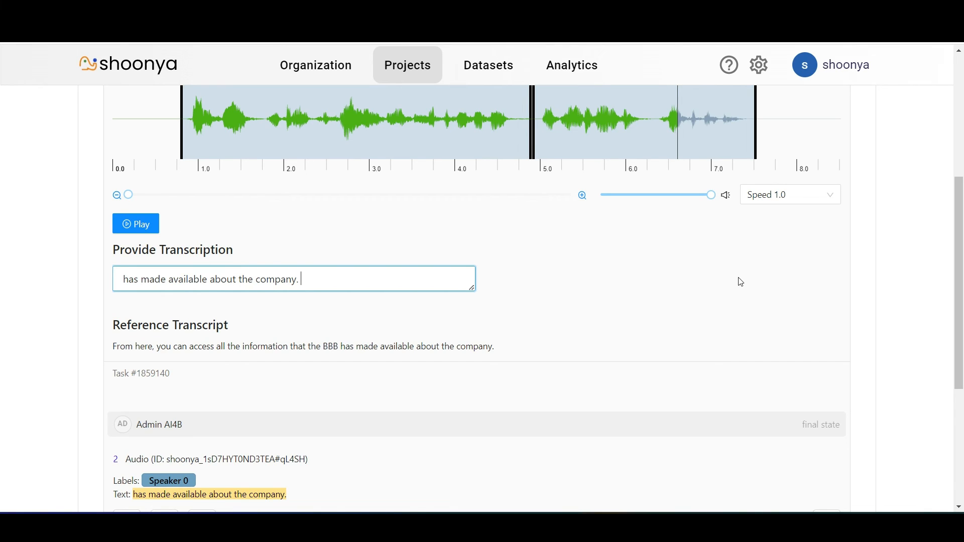
mouse_move(751, 90)
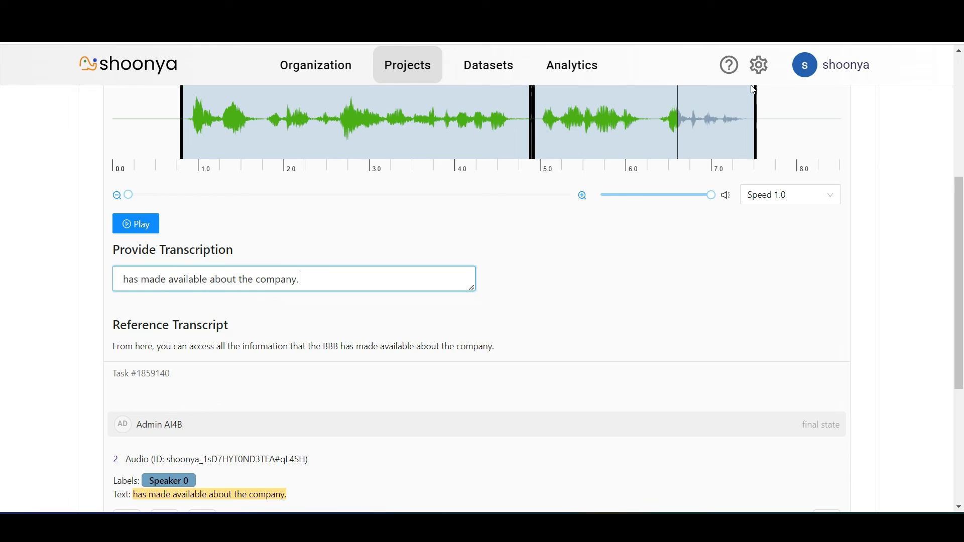
mouse_move(758, 65)
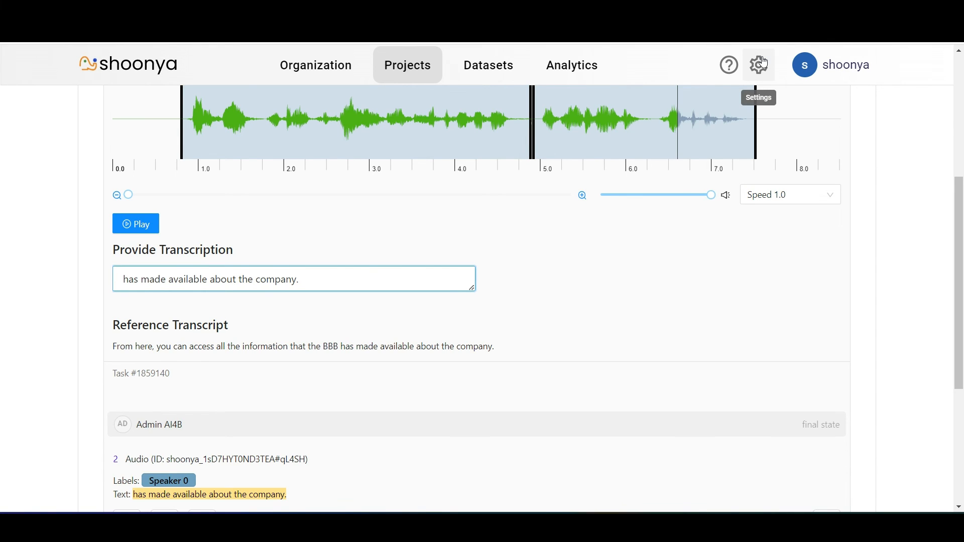
Step: Transliterate "hello" into Hindi हेलो, copy it, and close the tool
left_click(759, 65)
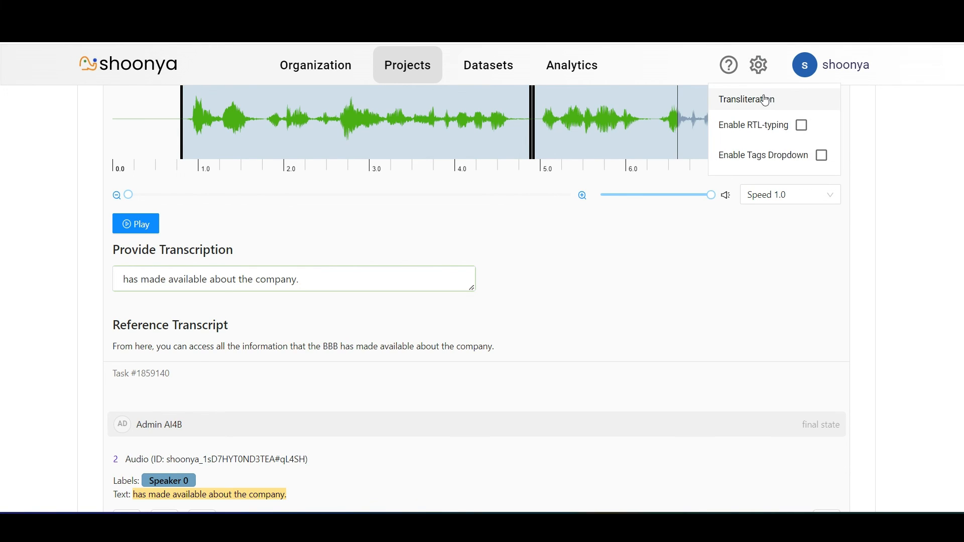
left_click(747, 99)
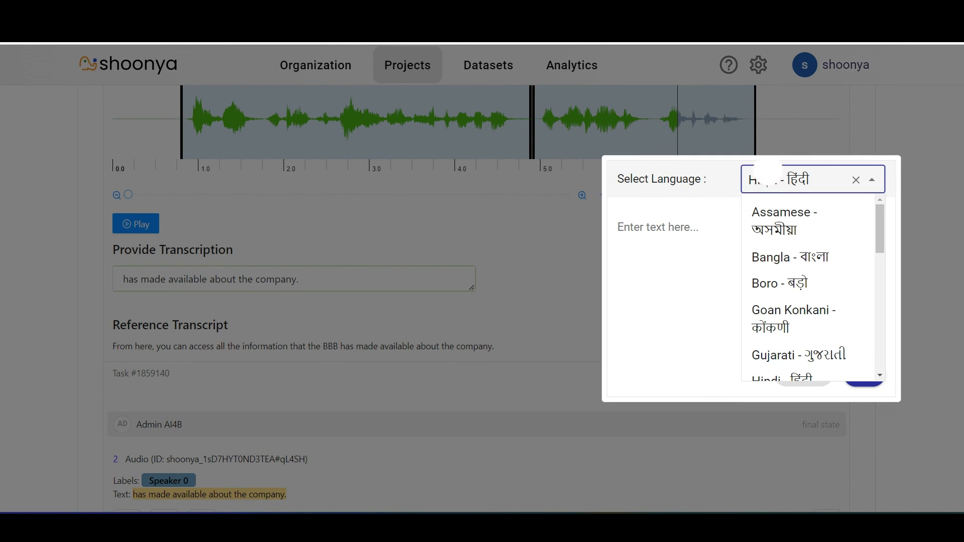
left_click(778, 378)
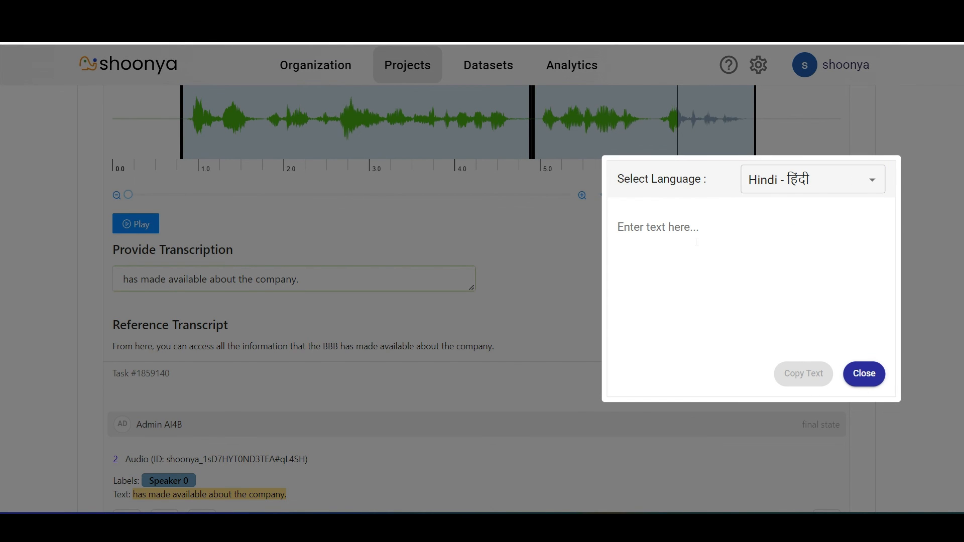
type("hello")
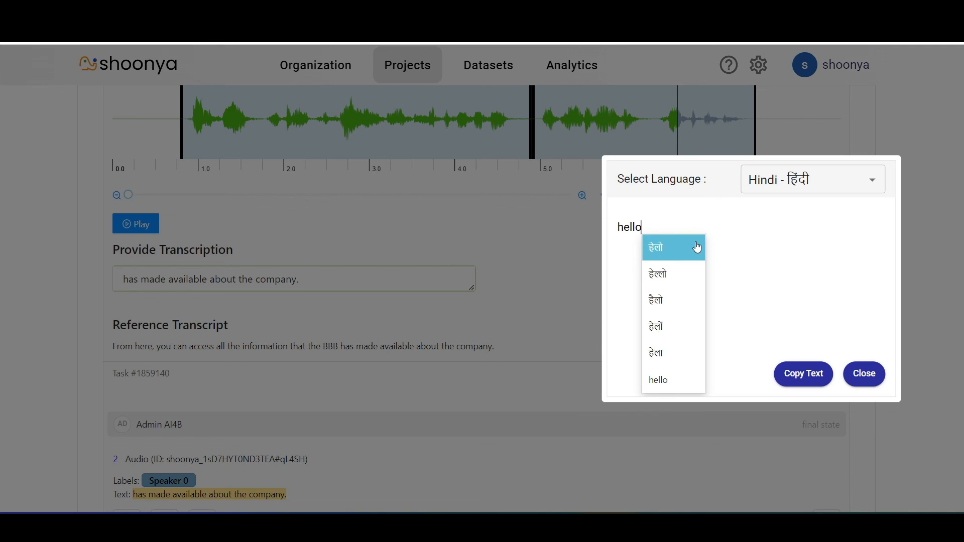
mouse_move(673, 300)
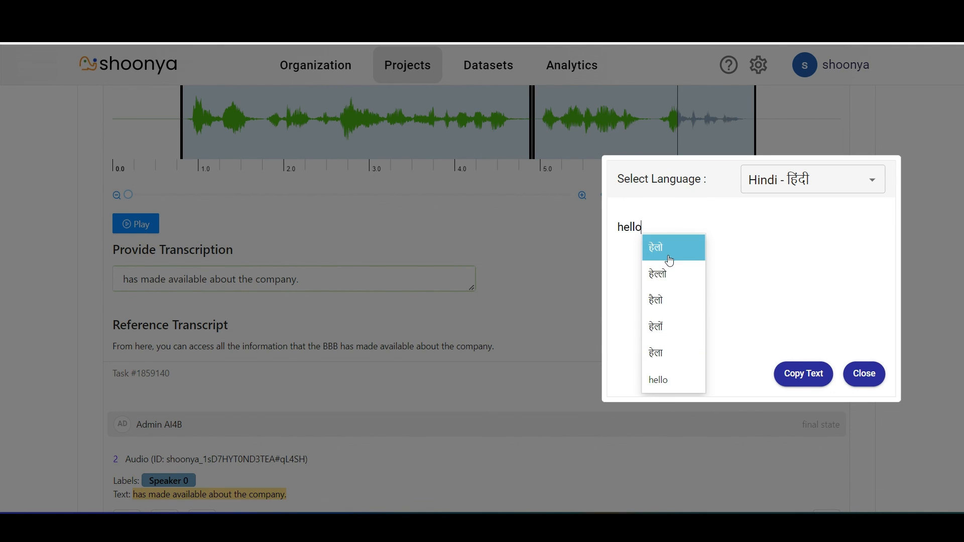
left_click(655, 247)
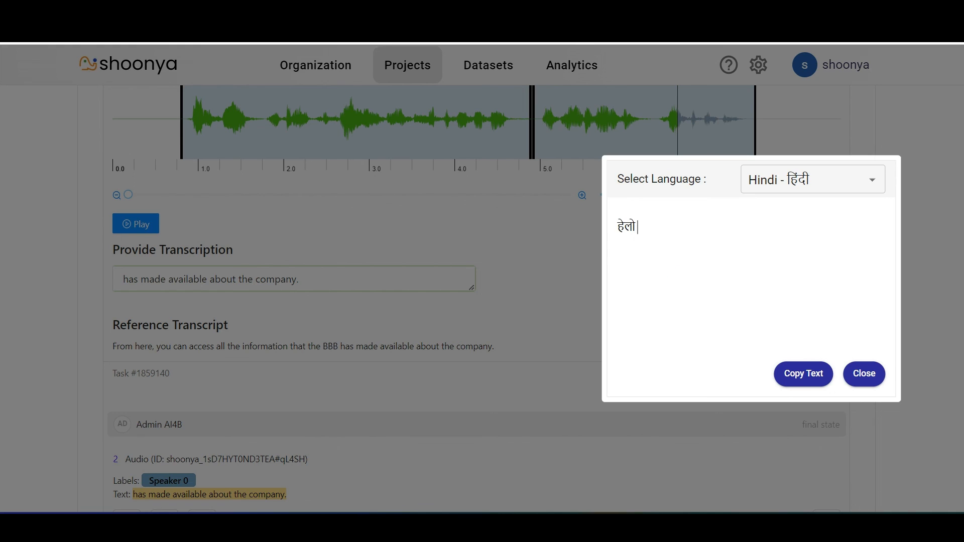
mouse_move(849, 400)
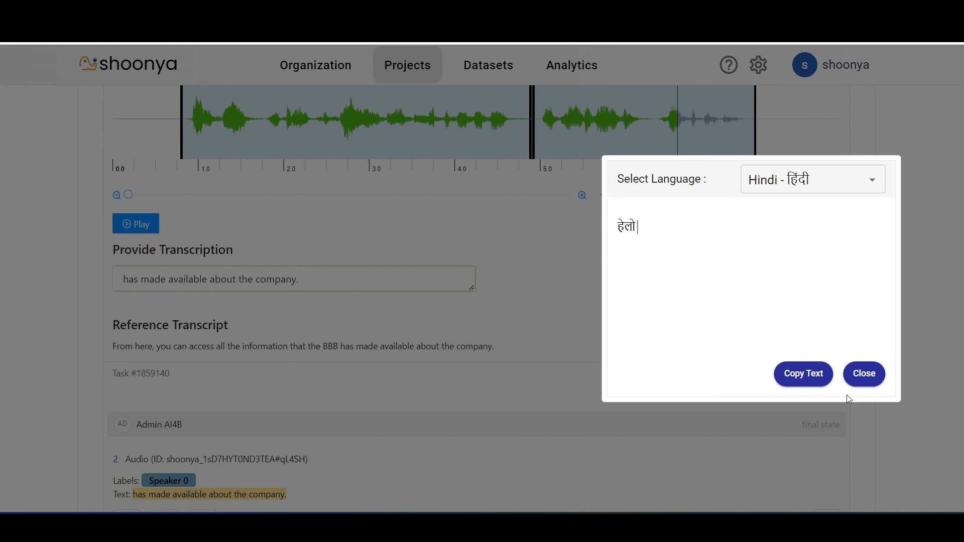
left_click(803, 374)
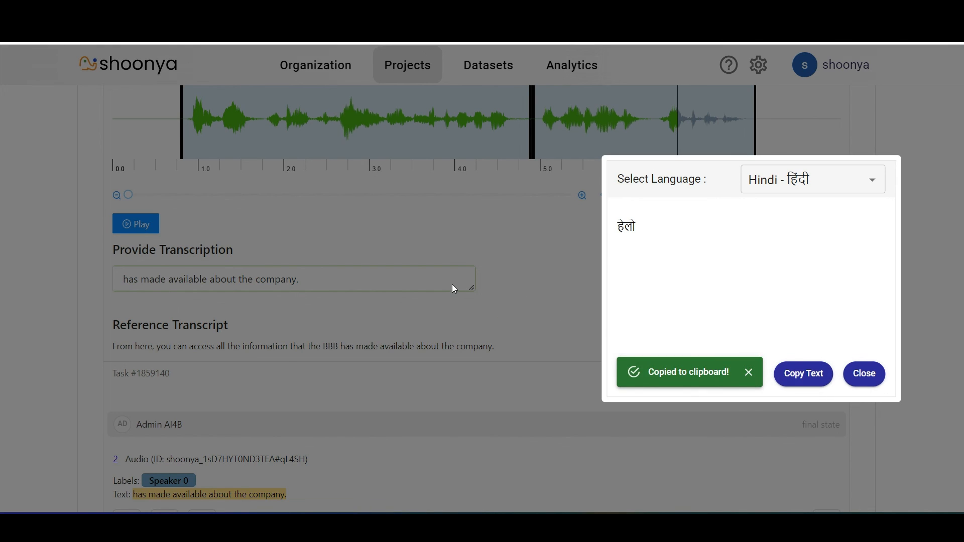
left_click(863, 373)
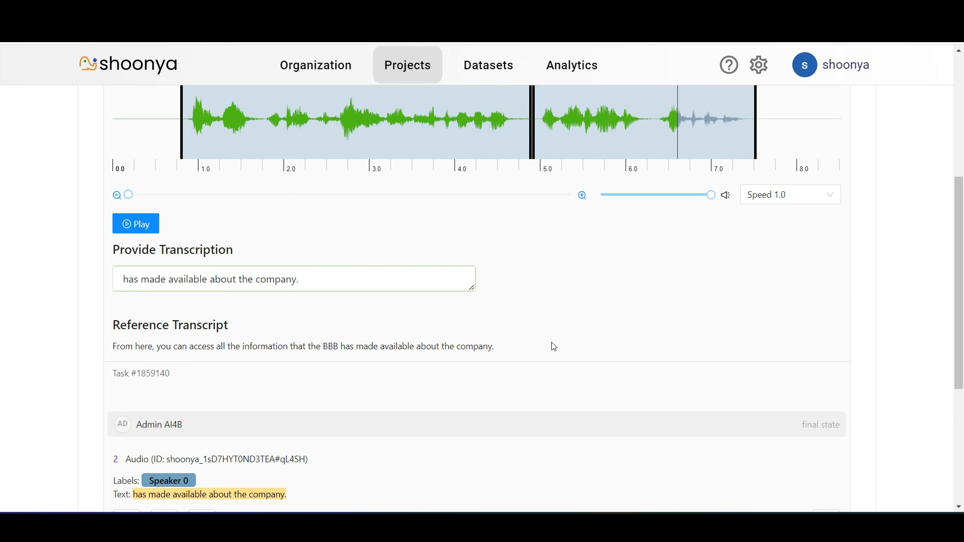
Step: Paste हेलो after the second region's existing English transcription
left_click(293, 279)
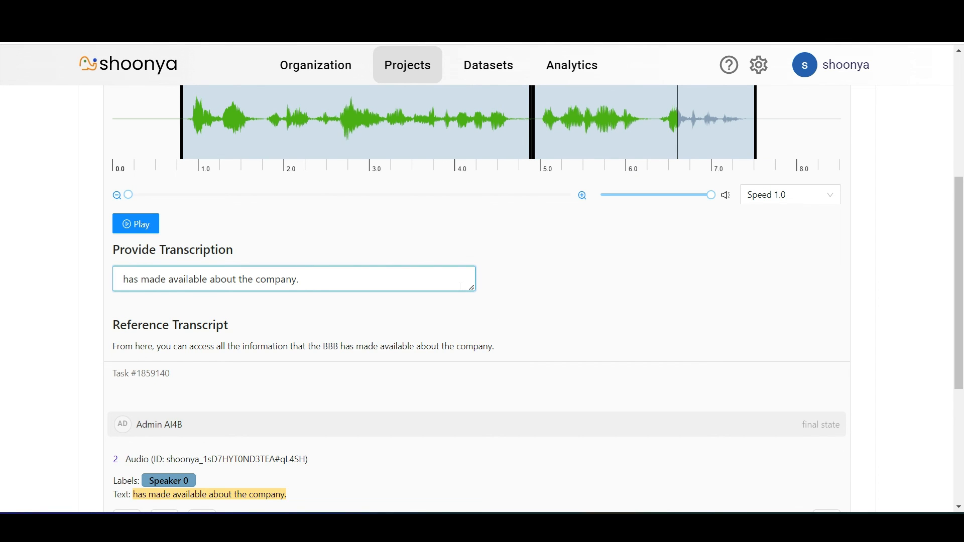
type("हेलो")
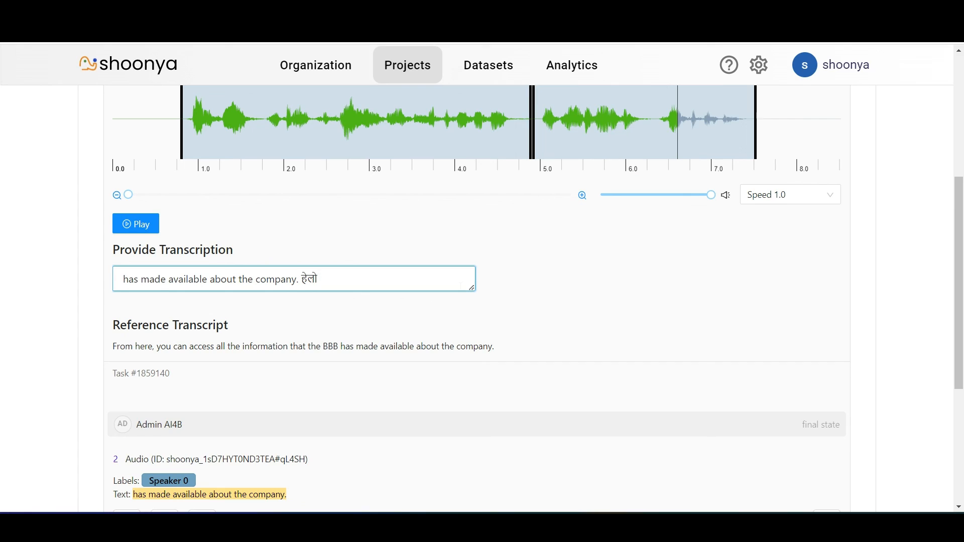